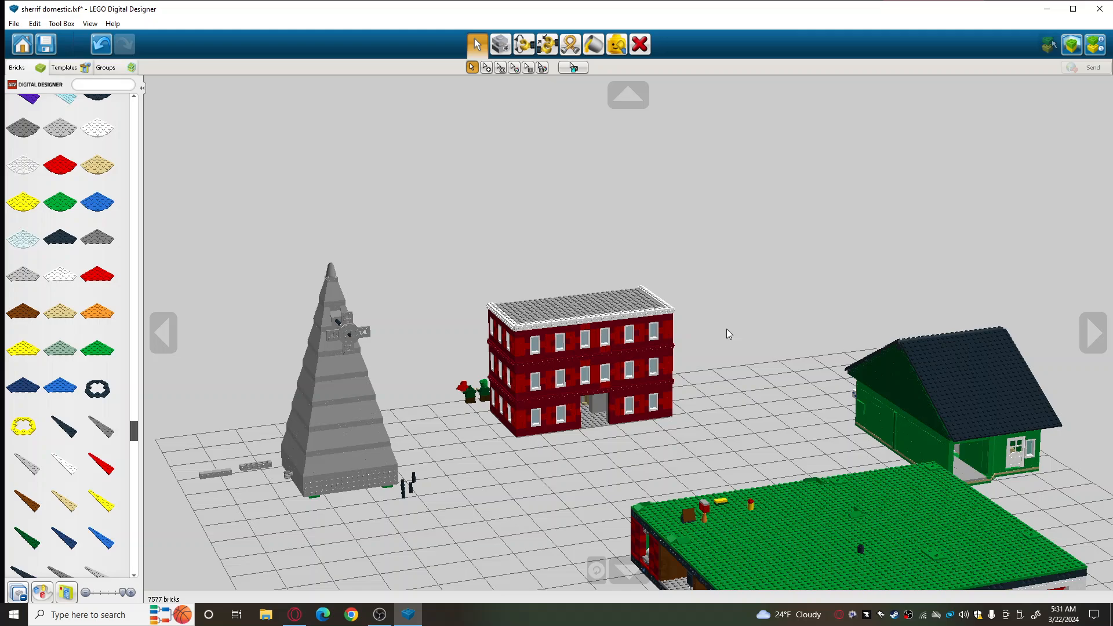
Survey the green garage house, red school, large baseplate and windmill tower.
drag(729, 334, 833, 448)
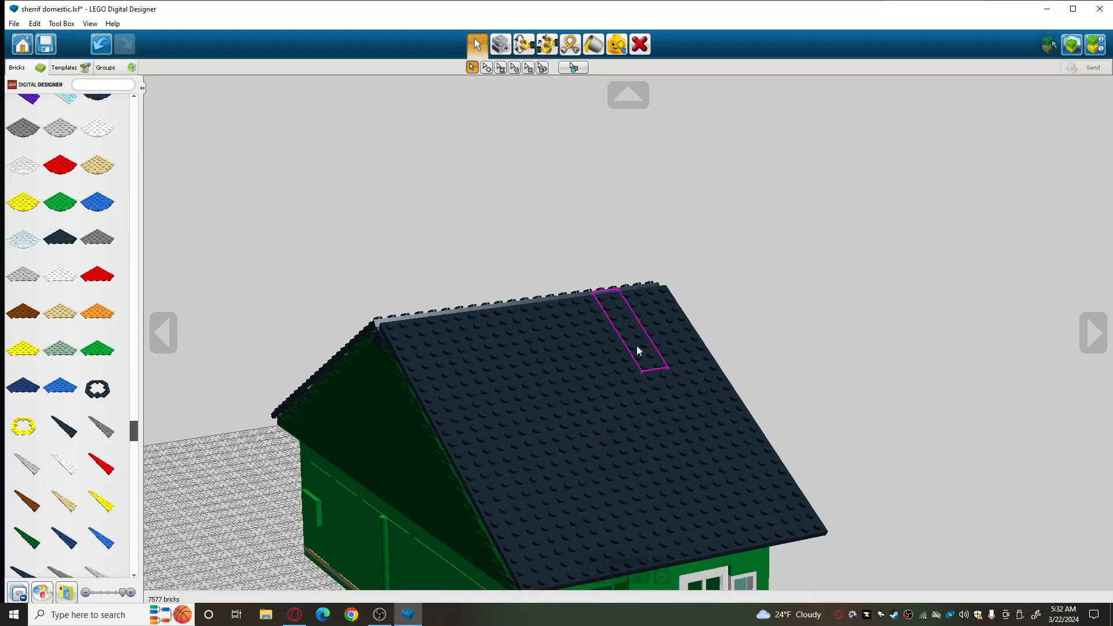
mouse_move(634, 335)
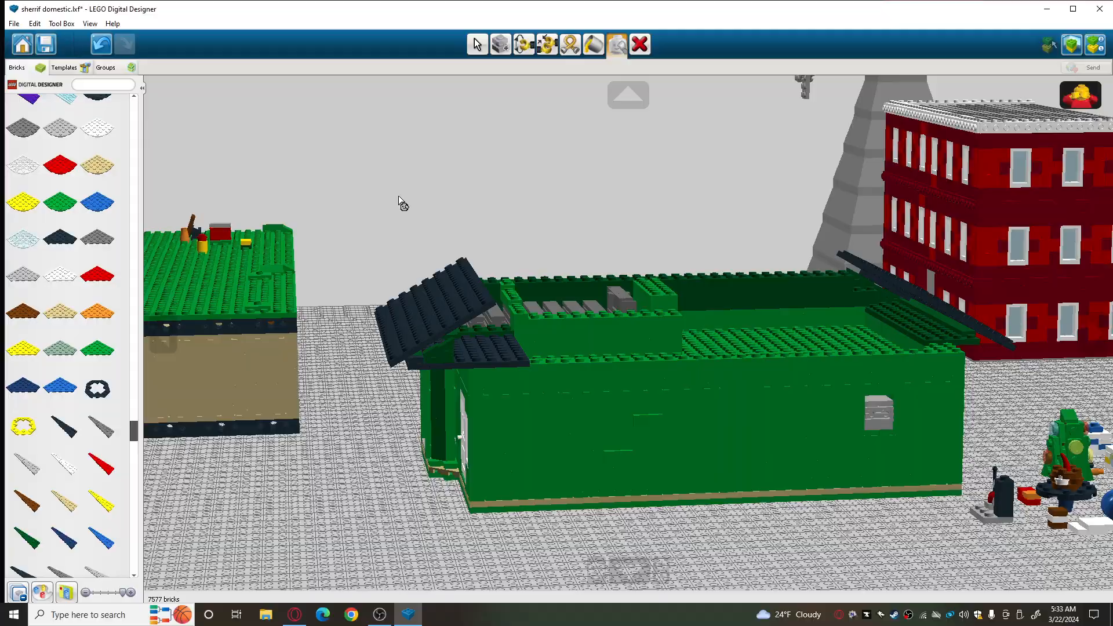
drag(389, 194, 969, 387)
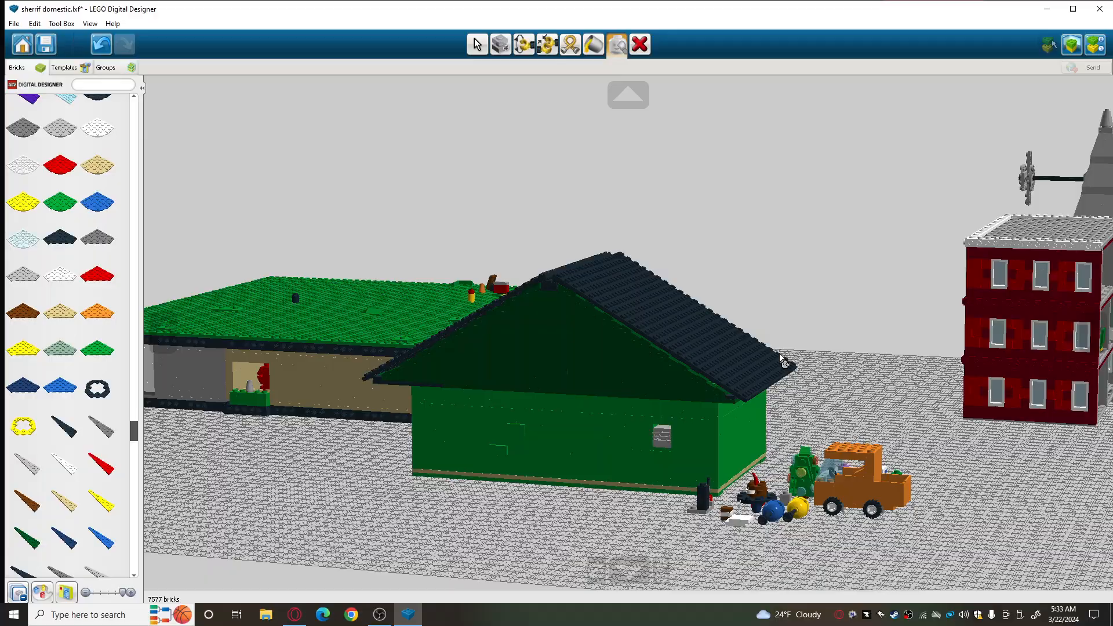
drag(778, 358, 723, 401)
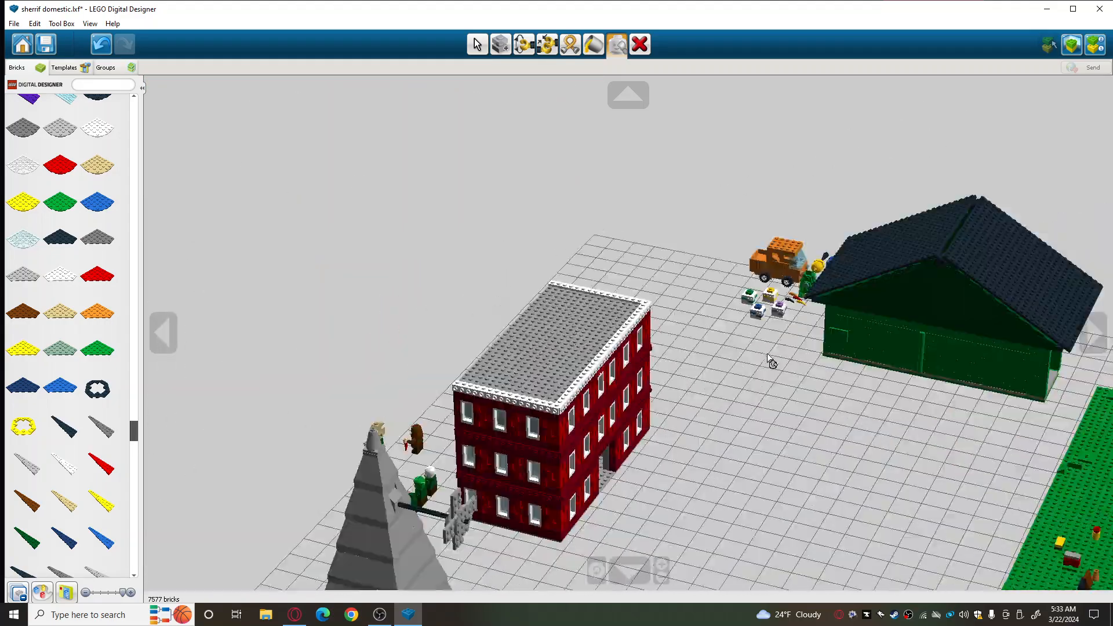
drag(771, 358, 806, 341)
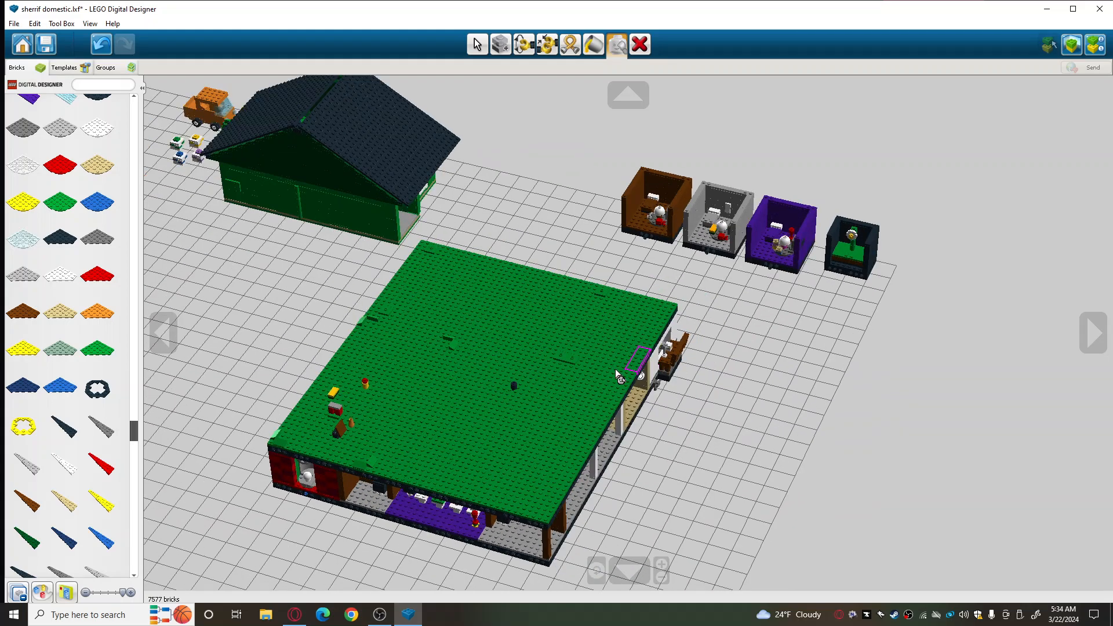
drag(617, 376, 433, 330)
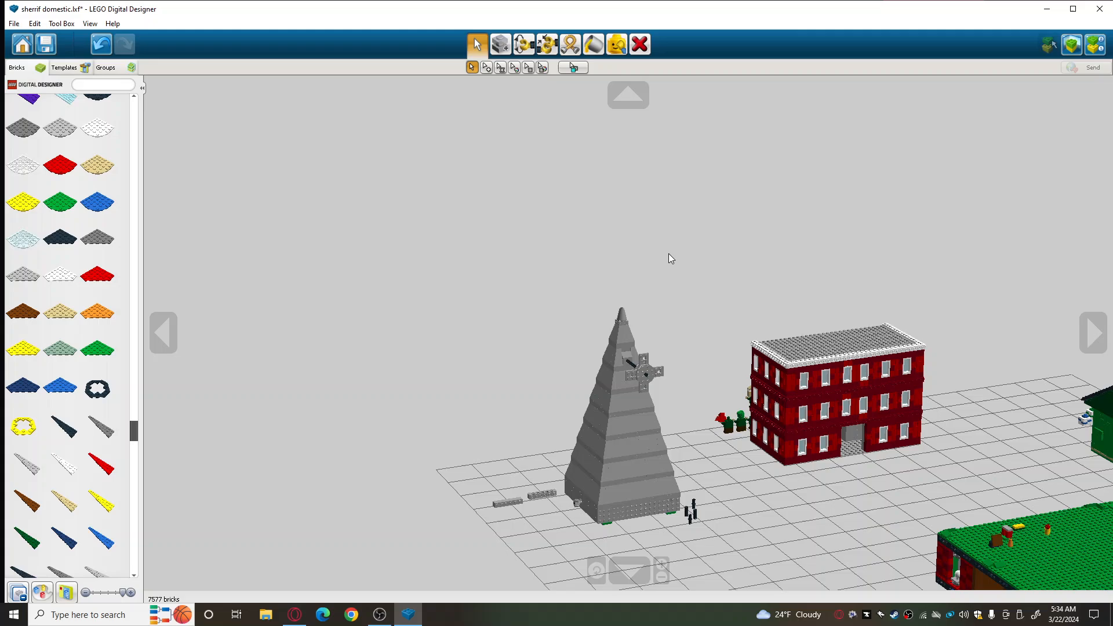
Inspect the tower's gears and axle joint, then drag the windmill tower over the baseplate.
drag(671, 258, 726, 320)
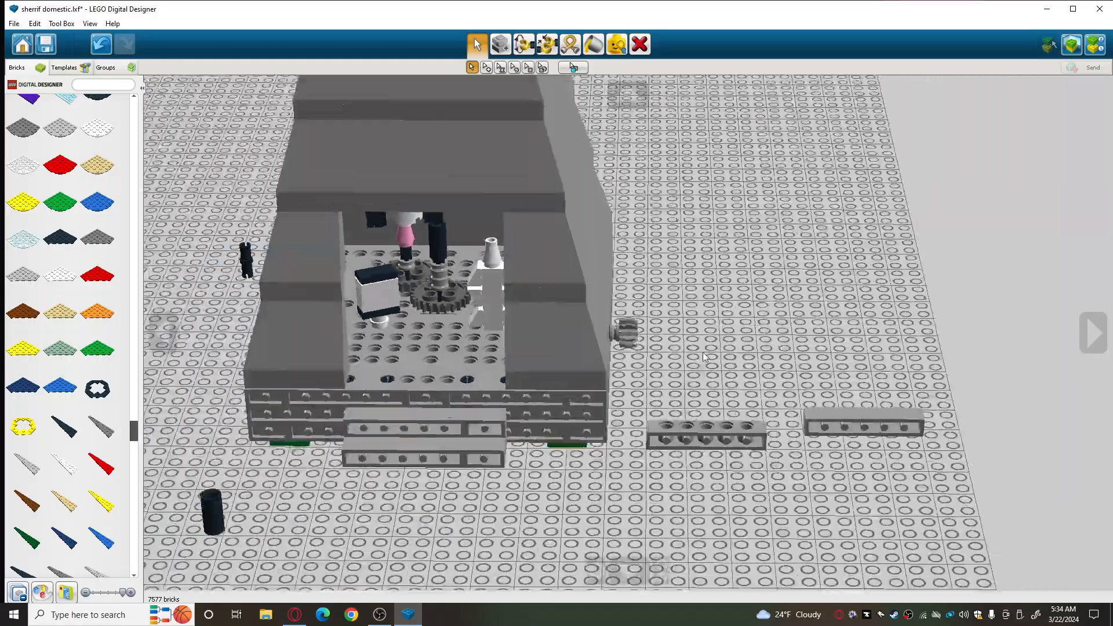
drag(703, 358, 632, 336)
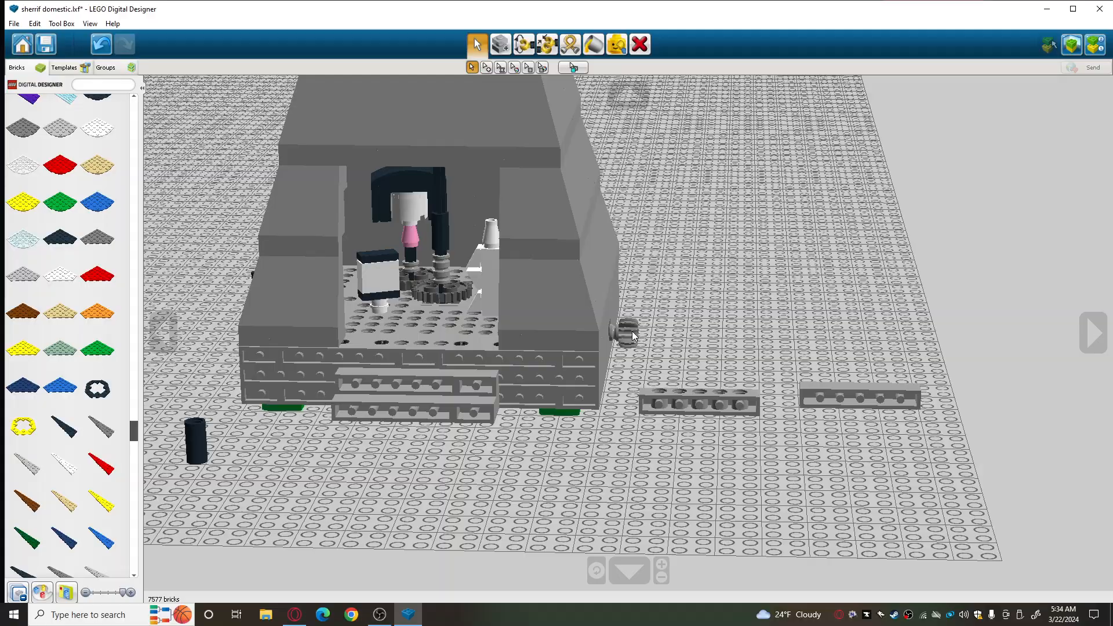
drag(632, 338, 475, 273)
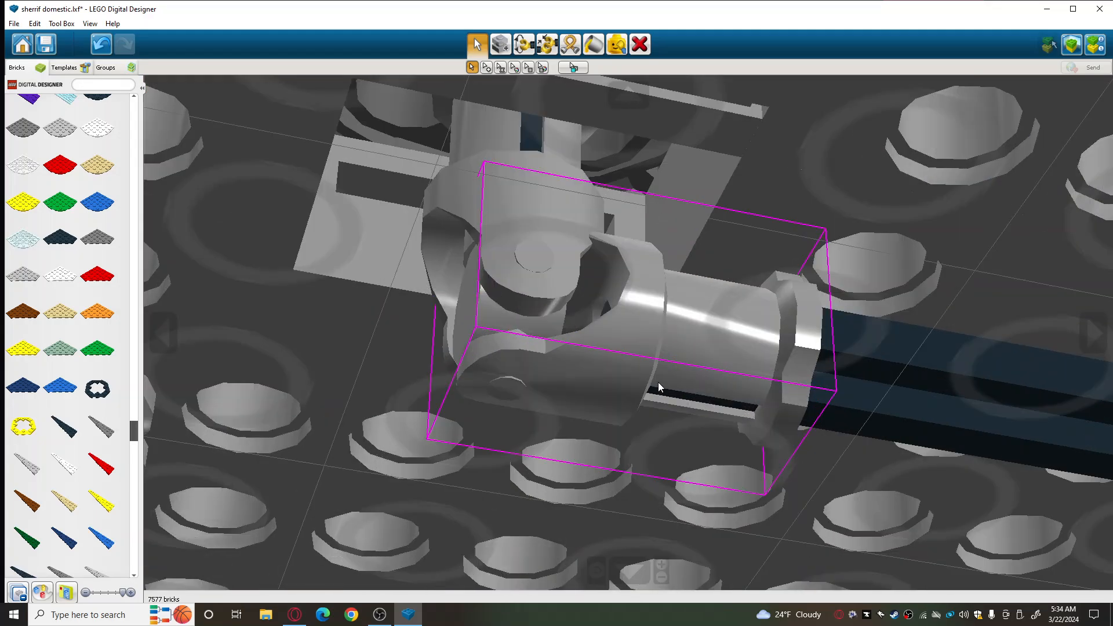
drag(661, 387, 721, 435)
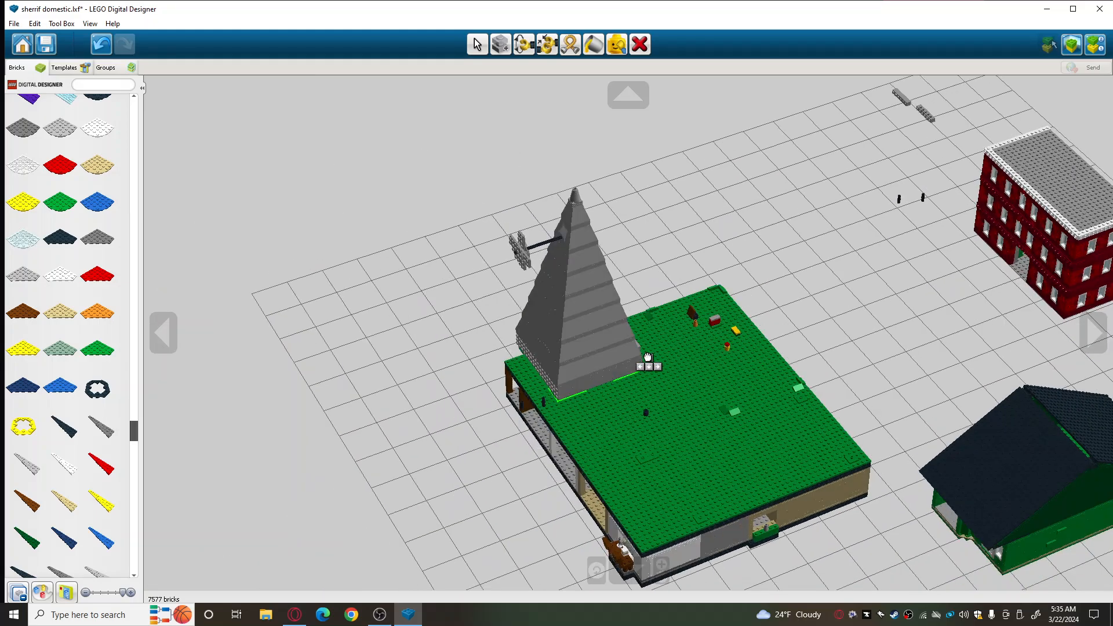
Slide the windmill tower across the baseplate, undo the move, and zoom onto its base.
drag(646, 357, 774, 374)
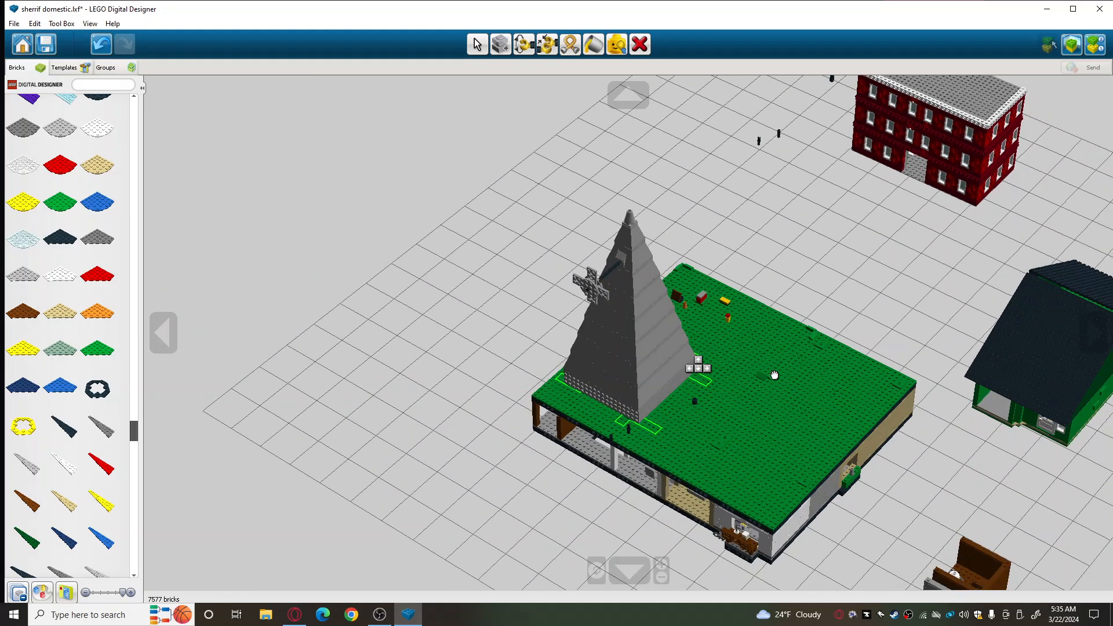
drag(774, 374, 742, 338)
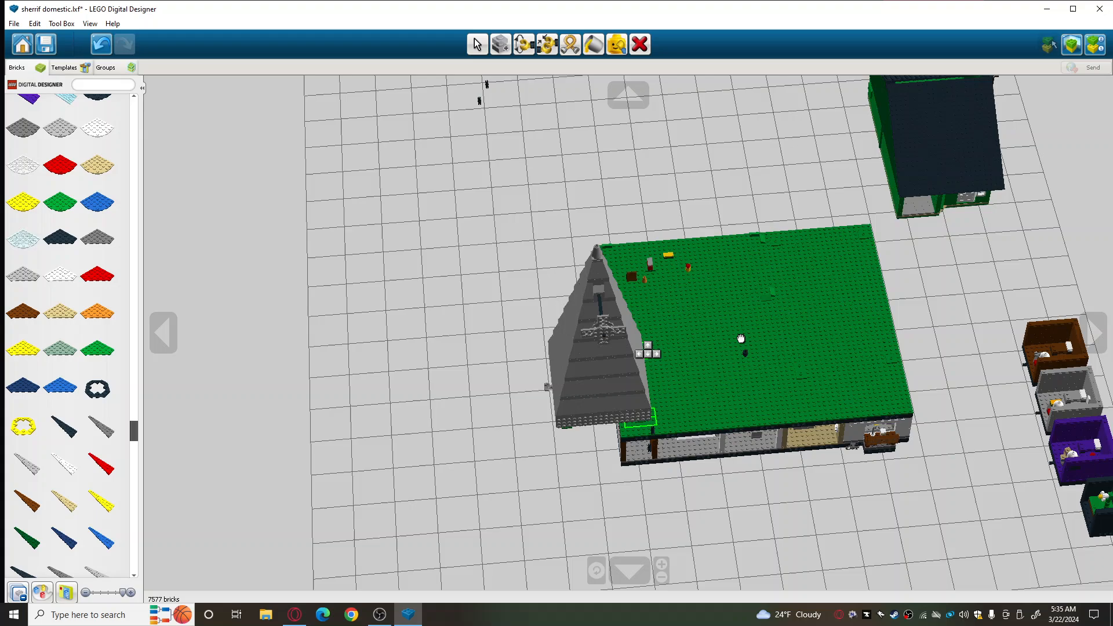
drag(742, 337, 681, 277)
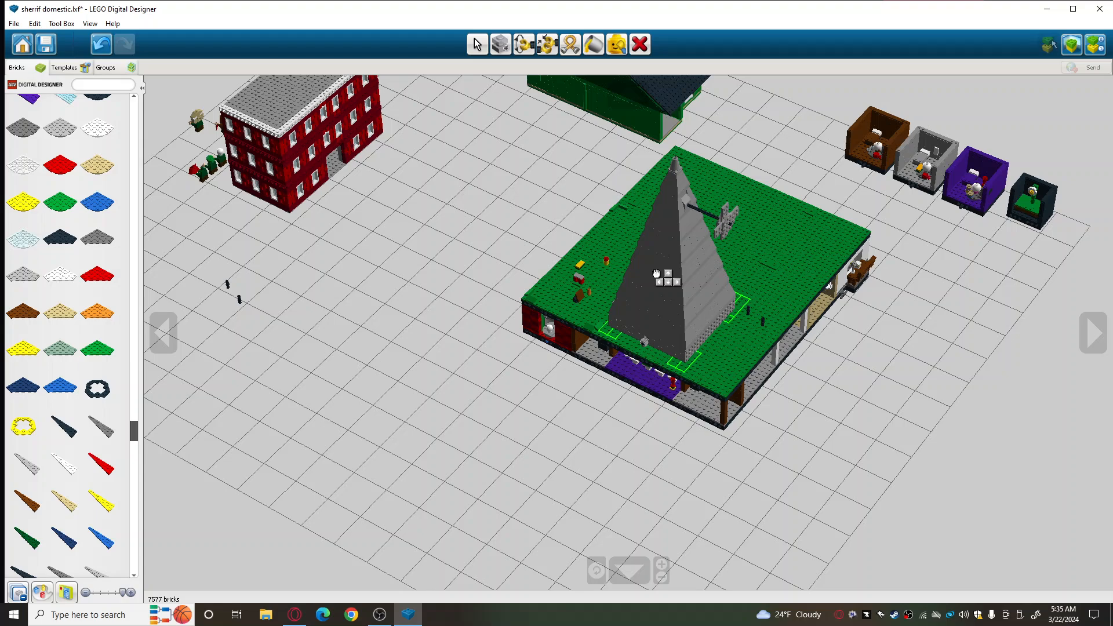
mouse_move(654, 276)
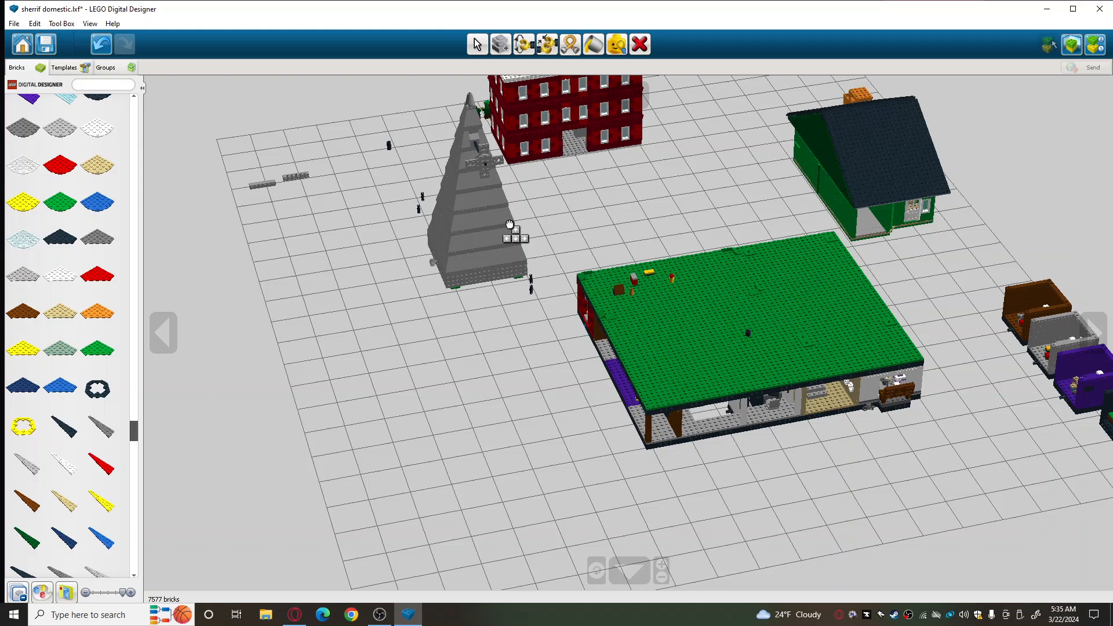
drag(511, 225, 373, 192)
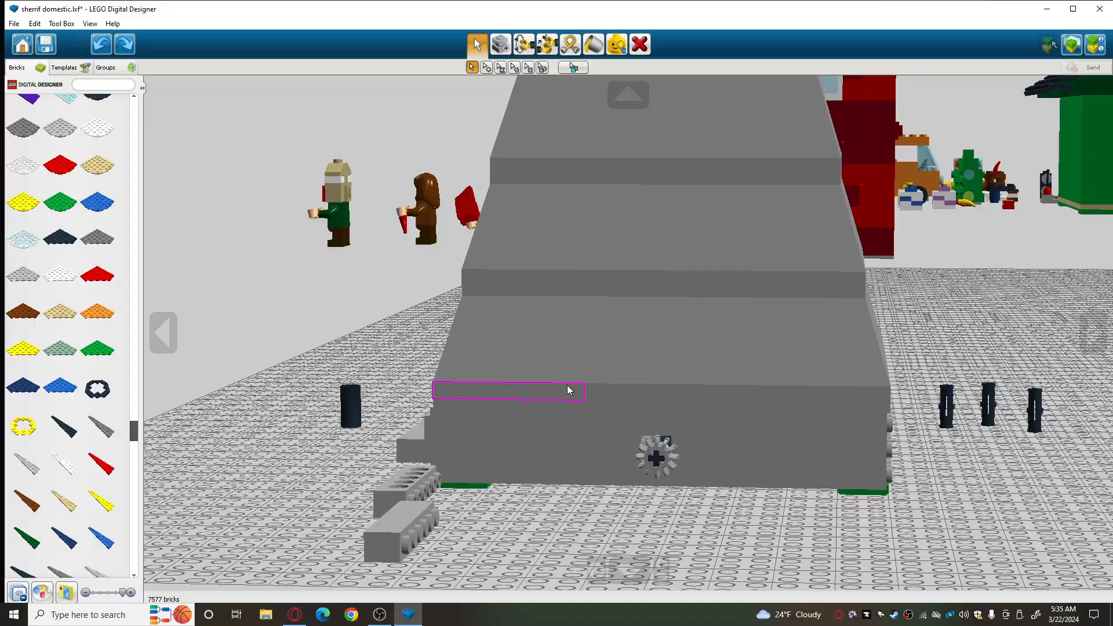
drag(568, 390, 418, 358)
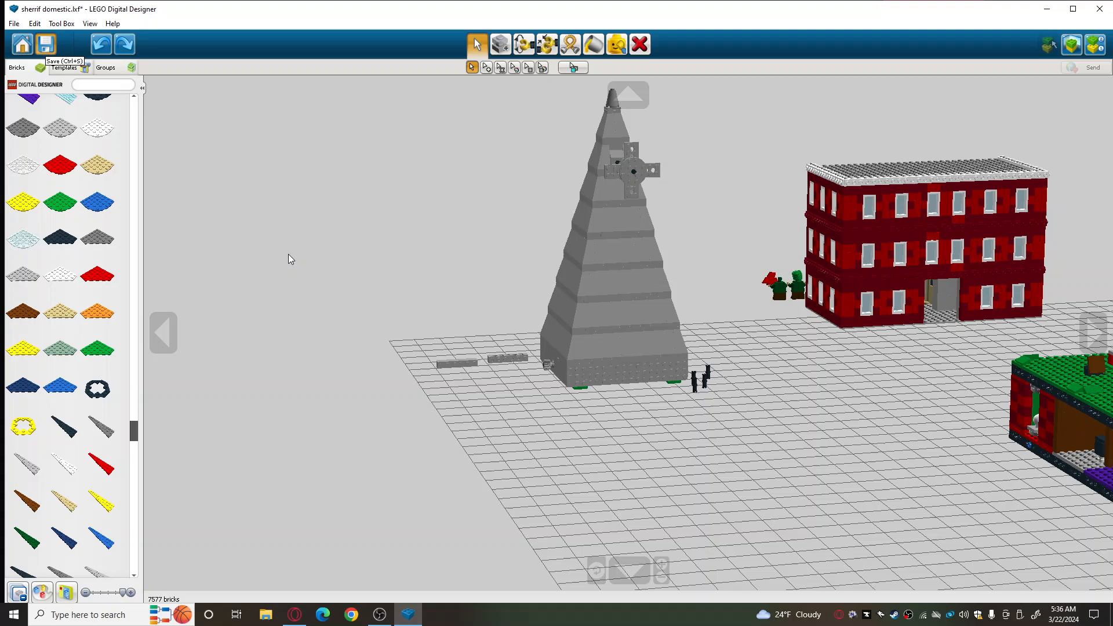
mouse_move(483, 455)
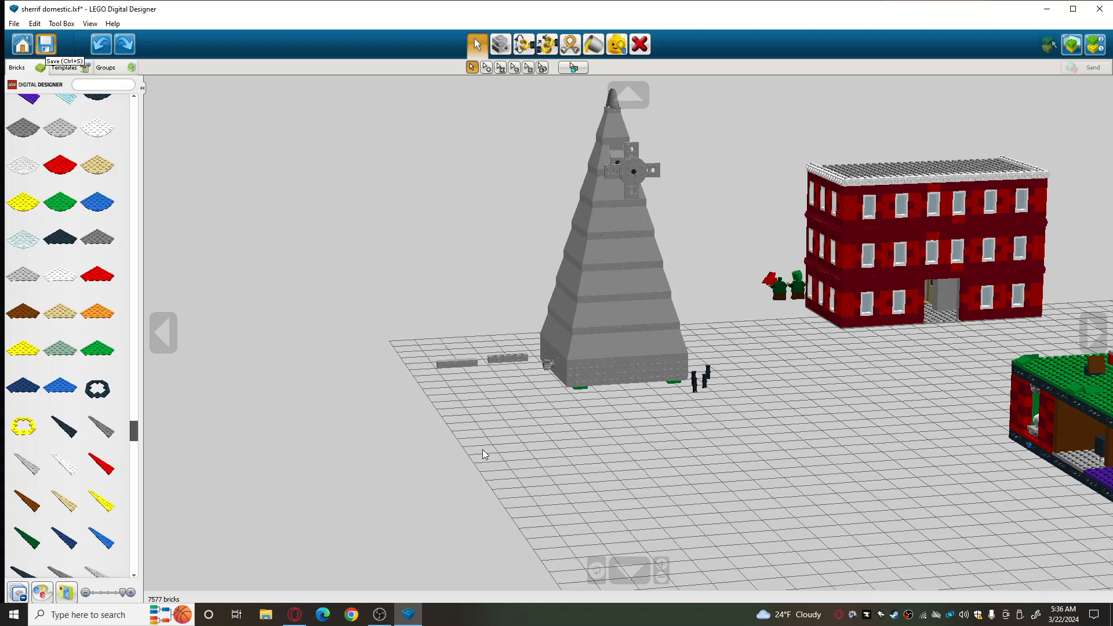
mouse_move(426, 593)
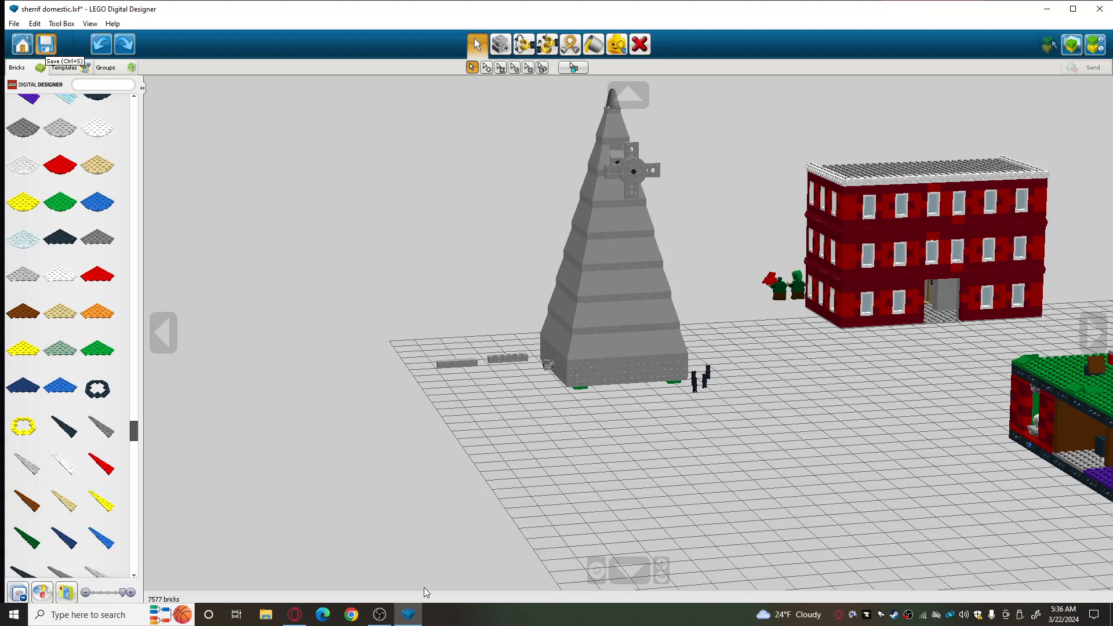